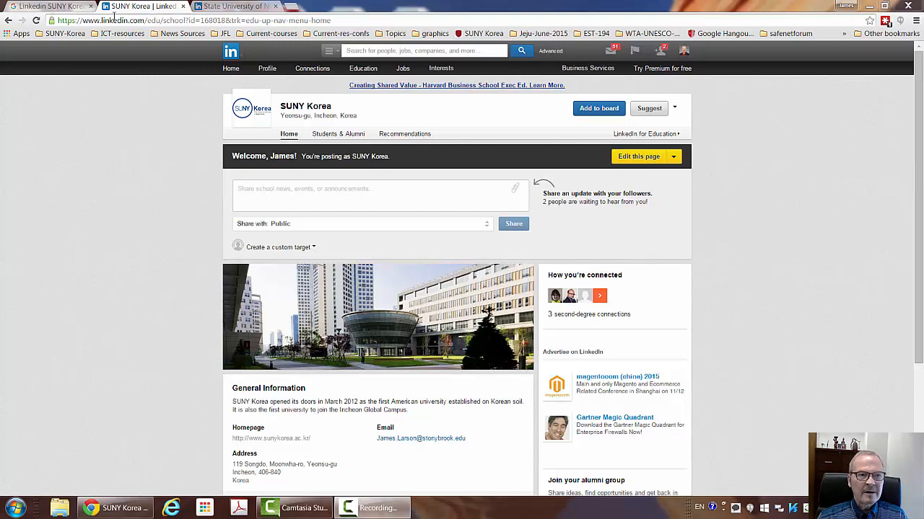
mouse_move(185, 82)
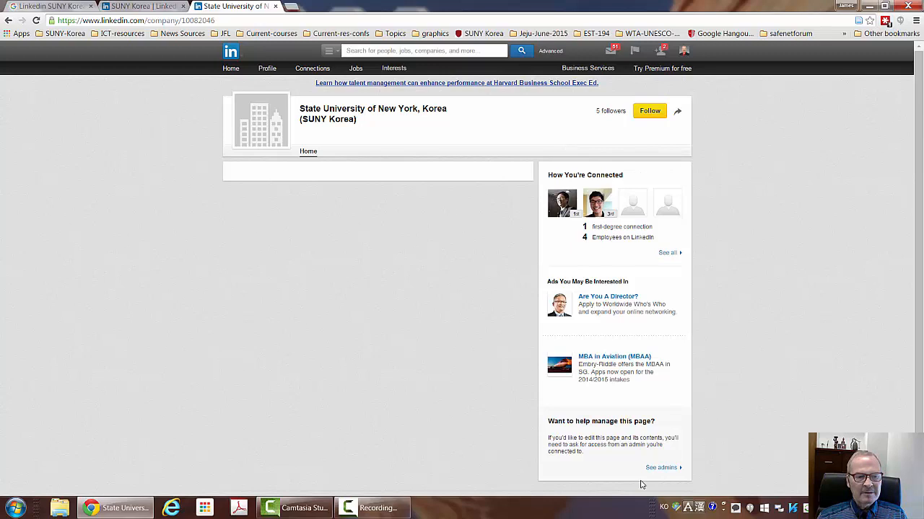
View the SUNY Korea page's admin list via 'See admins', then return to the school page
click(661, 467)
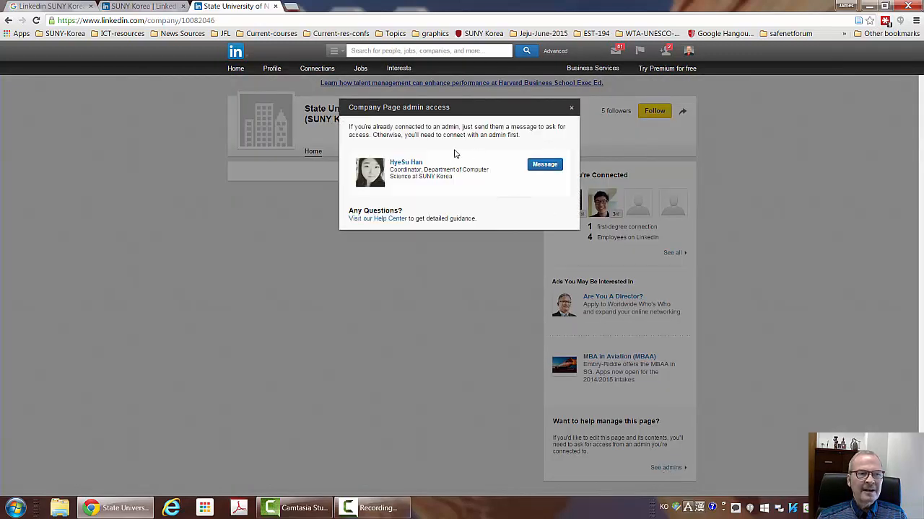
mouse_move(494, 193)
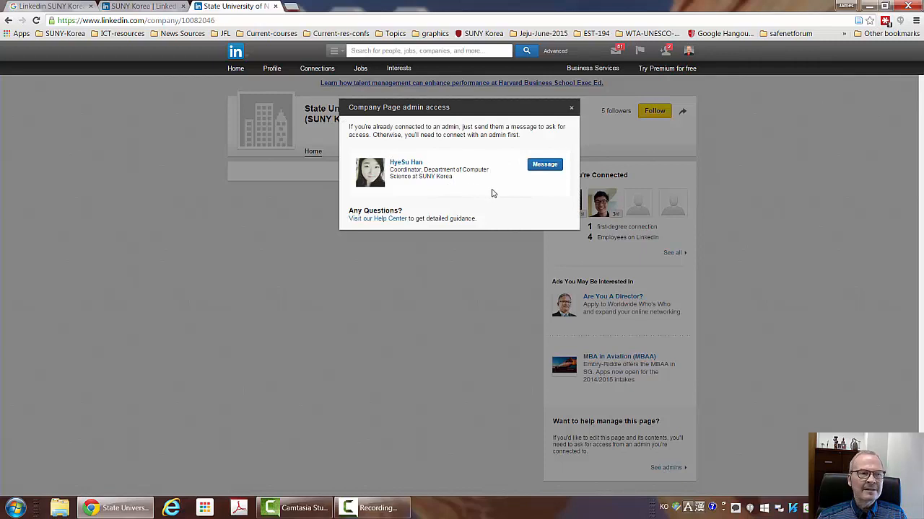
mouse_move(513, 198)
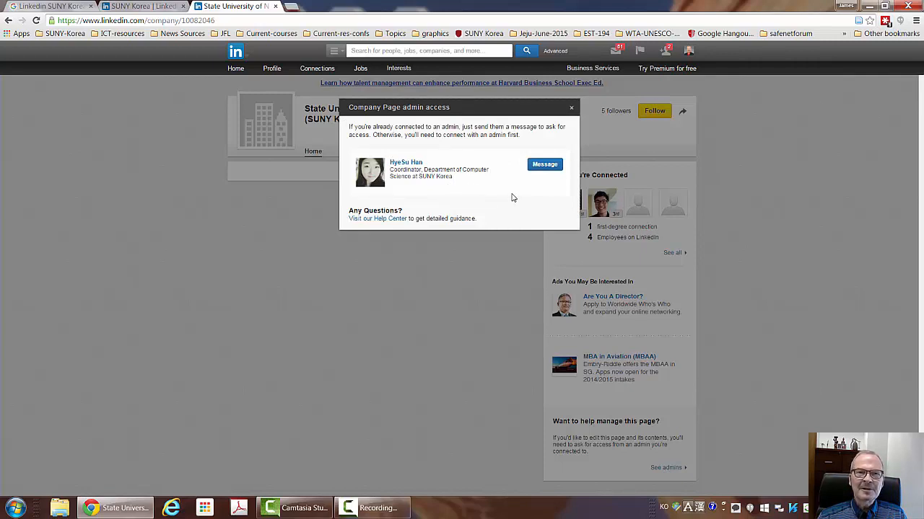
mouse_move(524, 170)
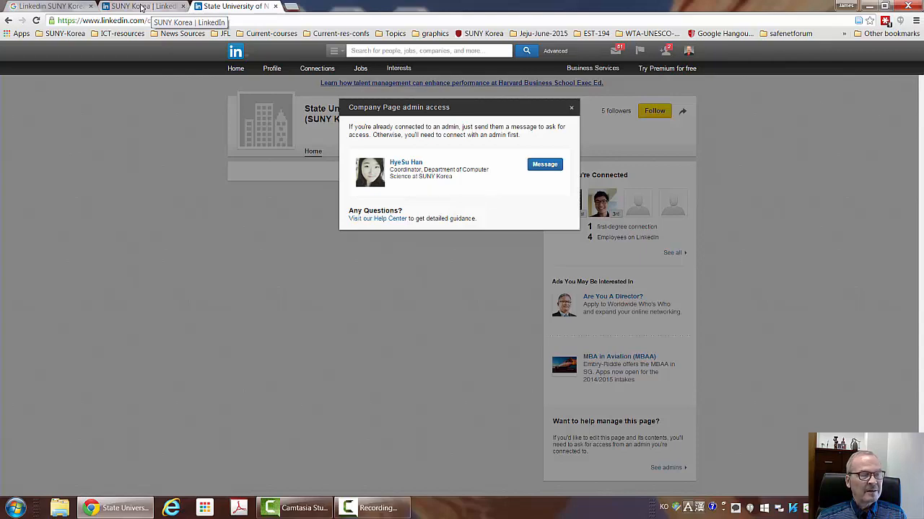
click(571, 108)
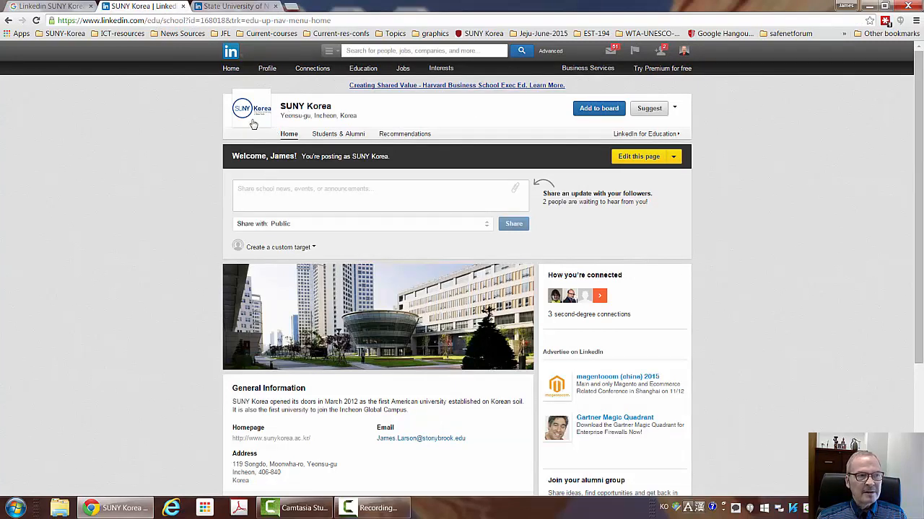
mouse_move(332, 115)
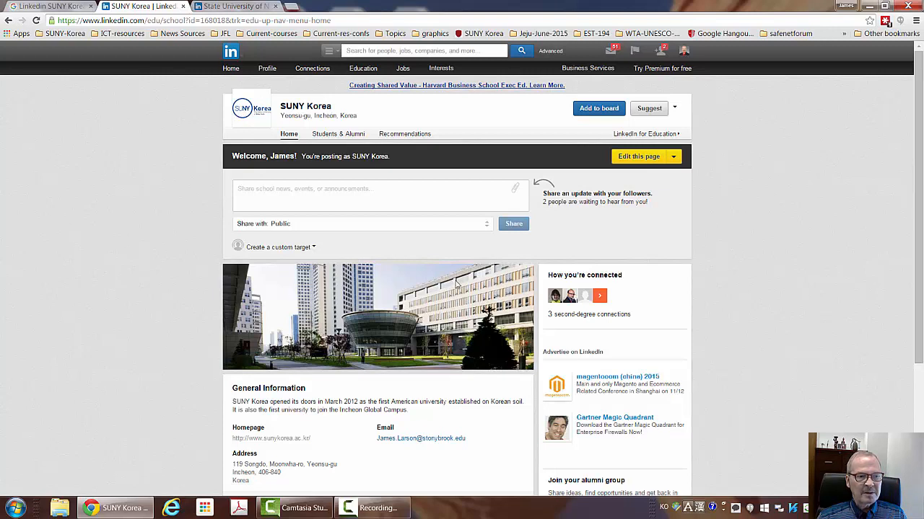
mouse_move(299, 350)
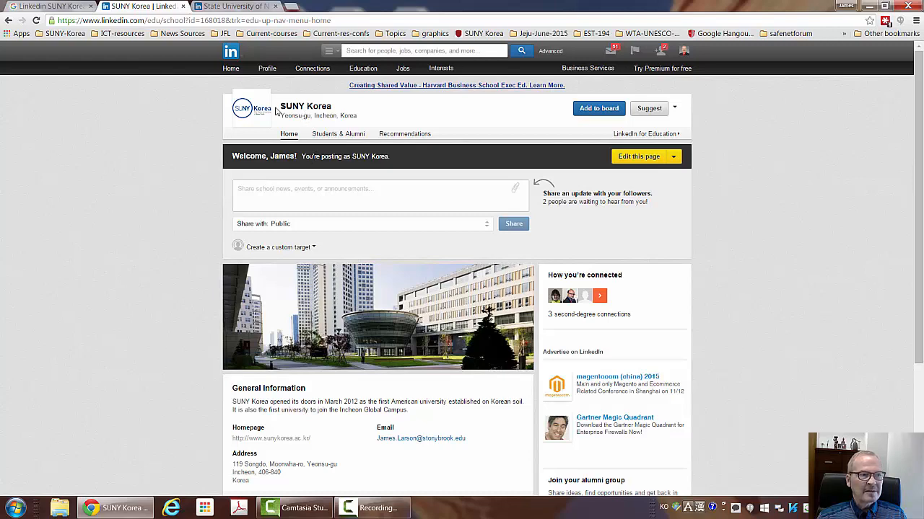
mouse_move(505, 234)
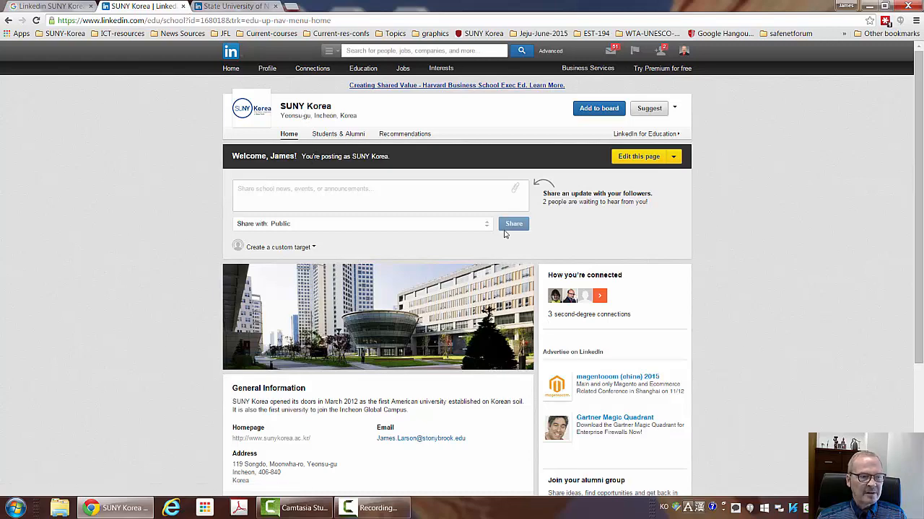
Scroll down the SUNY Korea page to the posting-as-SUNY-Korea update-sharing area
scroll(down, 3)
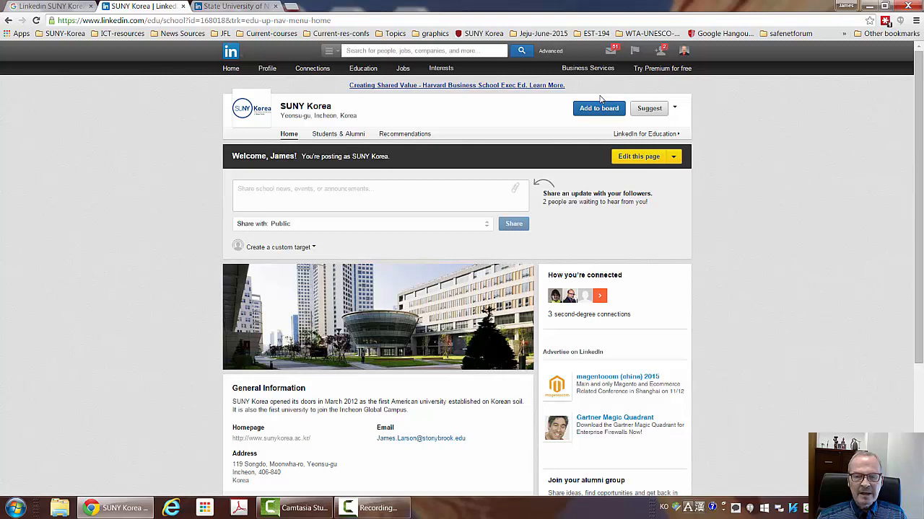
mouse_move(466, 160)
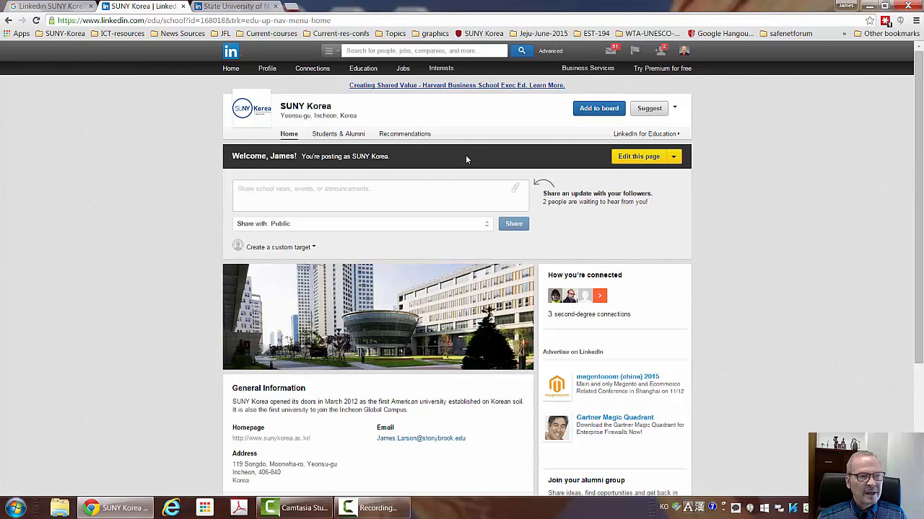
mouse_move(311, 106)
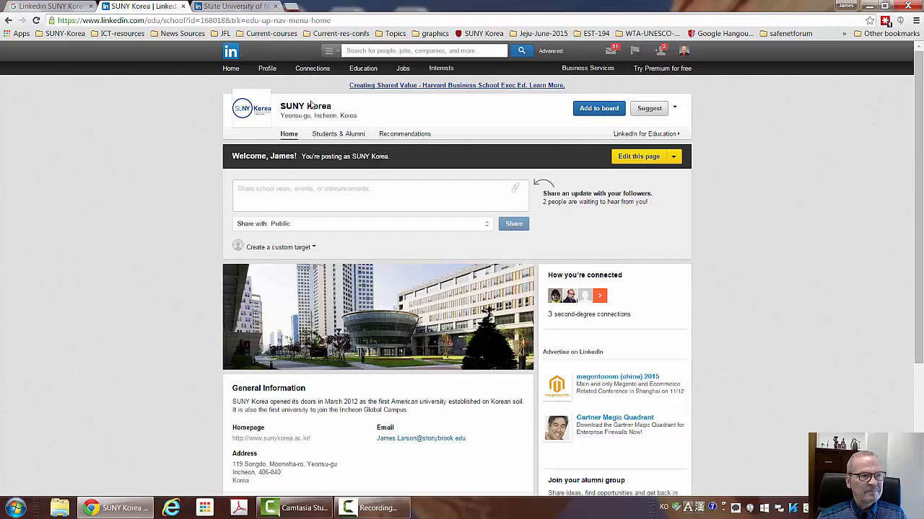
mouse_move(332, 138)
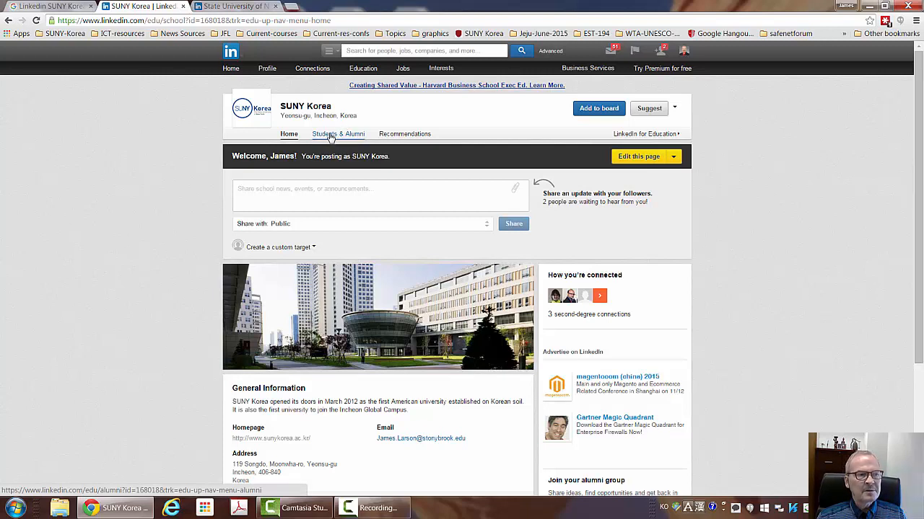
Browse the SUNY Korea Students & Alumni tab, scrolling through the six alumni profiles
click(339, 133)
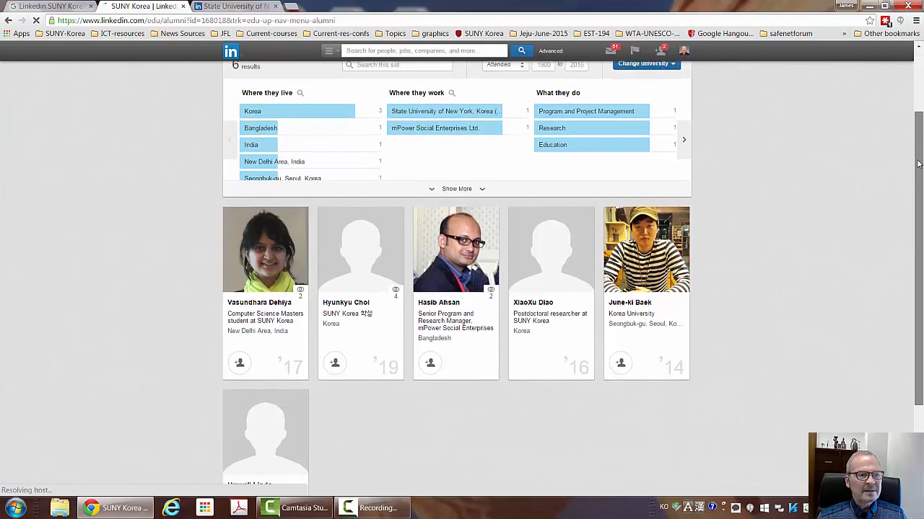
scroll(down, 3)
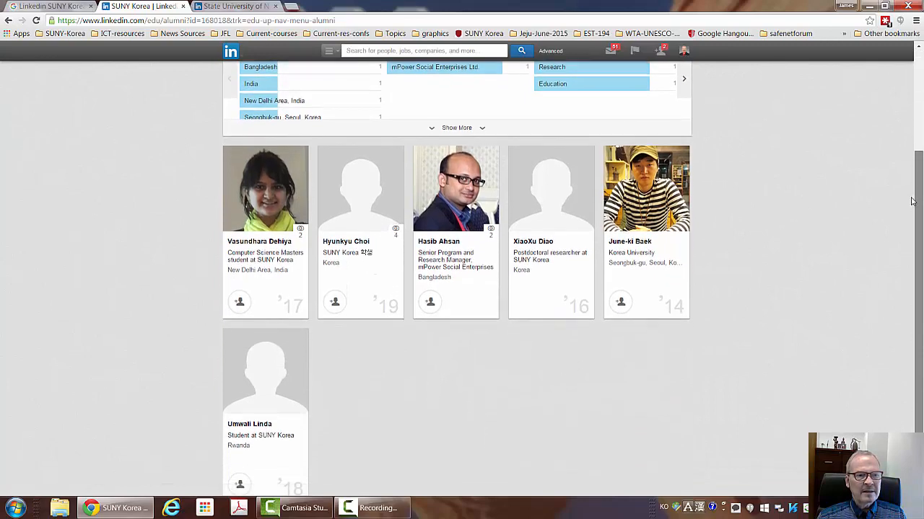
scroll(down, 3)
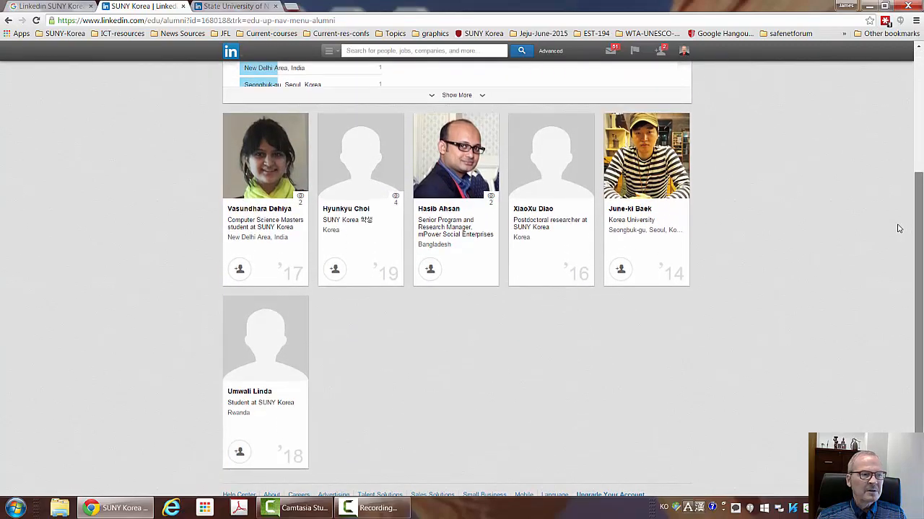